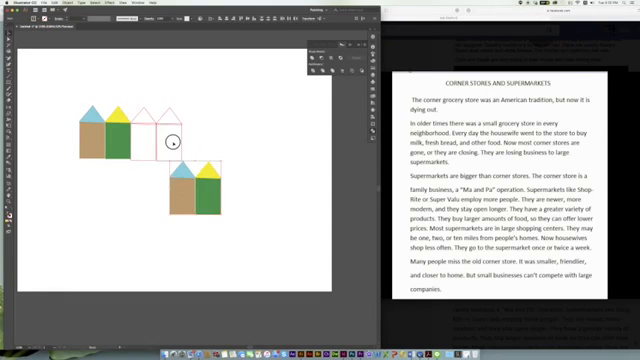
Lay out the row of recoloured houses with blue doors and a pink store with a hanging sign.
{"action": "left_click_drag", "start_coordinate": [205, 205], "coordinate": [205, 140]}
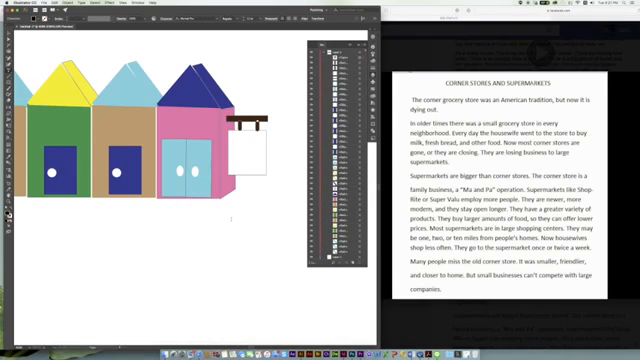
Write 'Open 24/7' on the sign and drag out a text area below the houses.
{"action": "type", "text": "Open 24/7"}
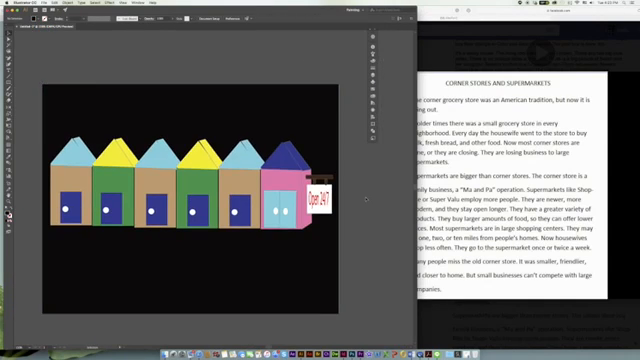
{"action": "left_click_drag", "start_coordinate": [55, 262], "coordinate": [330, 295]}
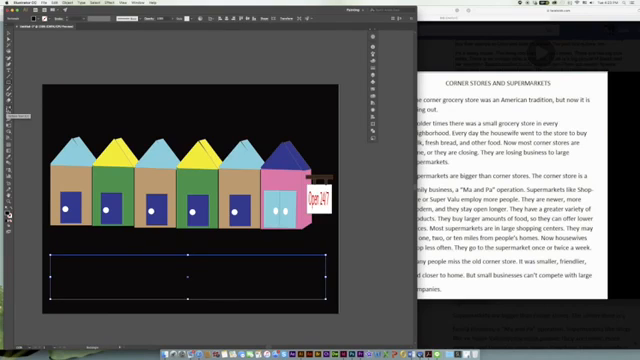